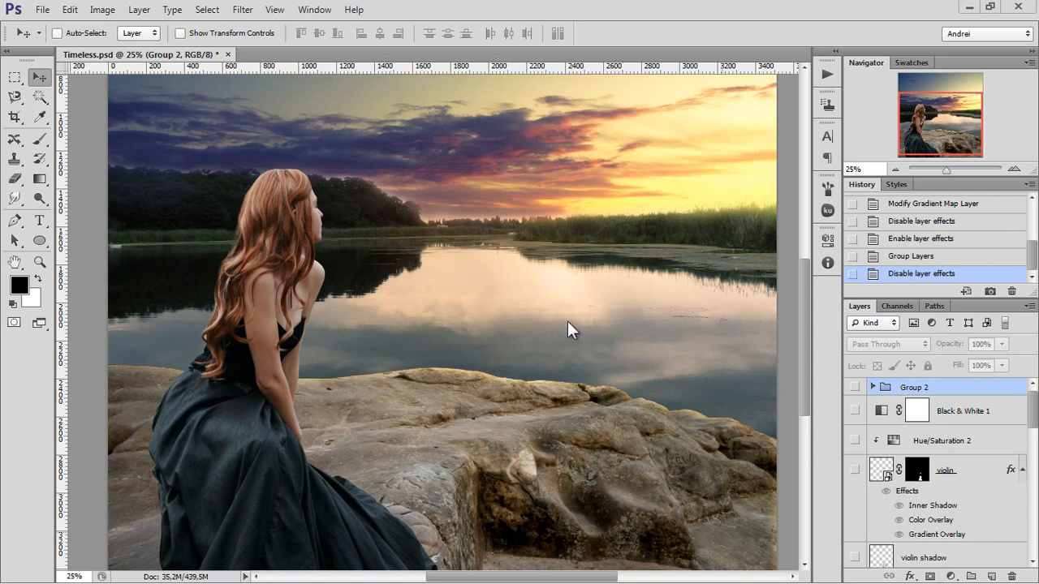
pyautogui.moveTo(853, 383)
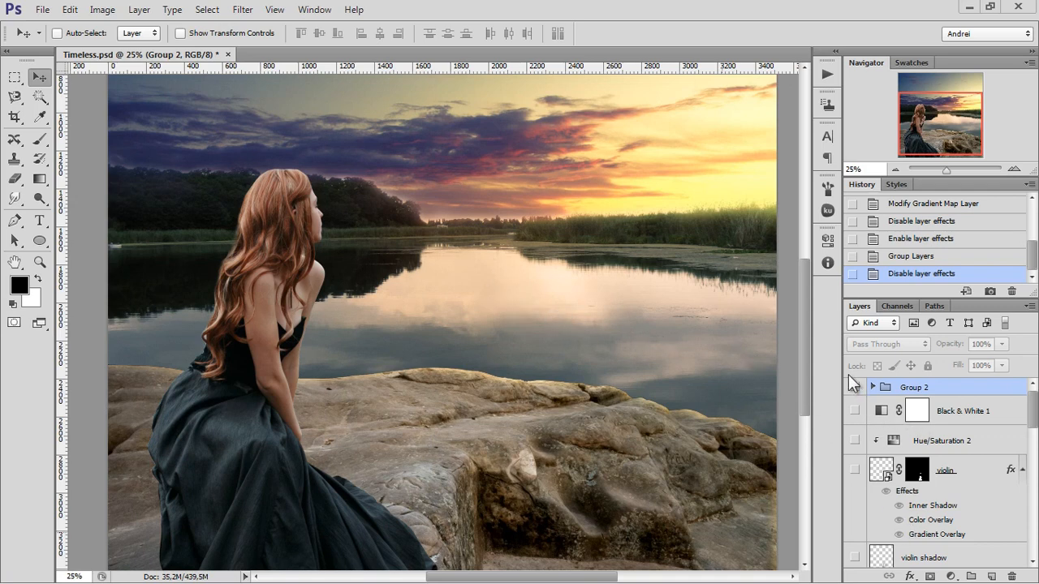
pyautogui.moveTo(1027, 422)
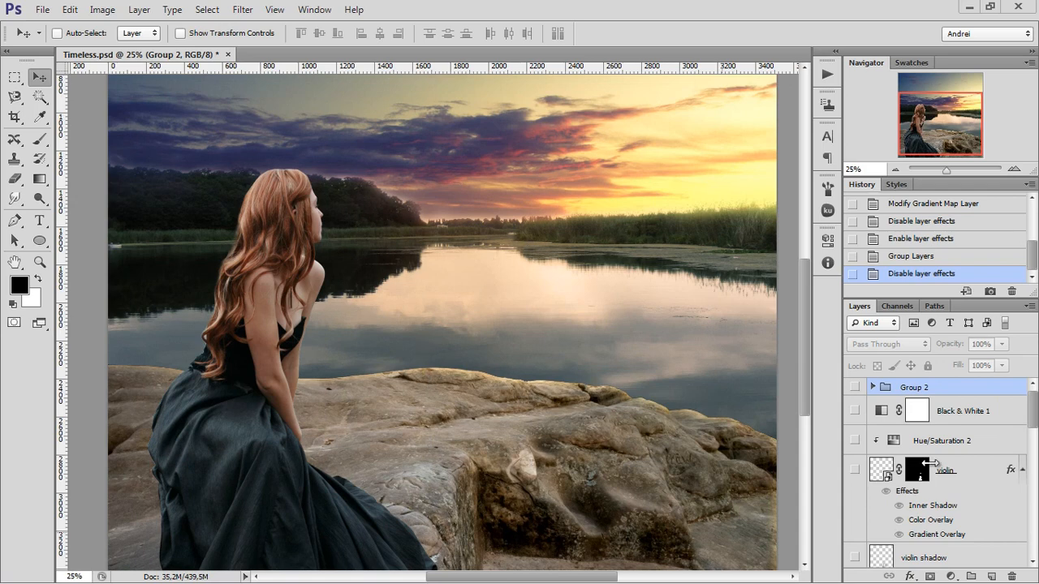
pyautogui.moveTo(832, 337)
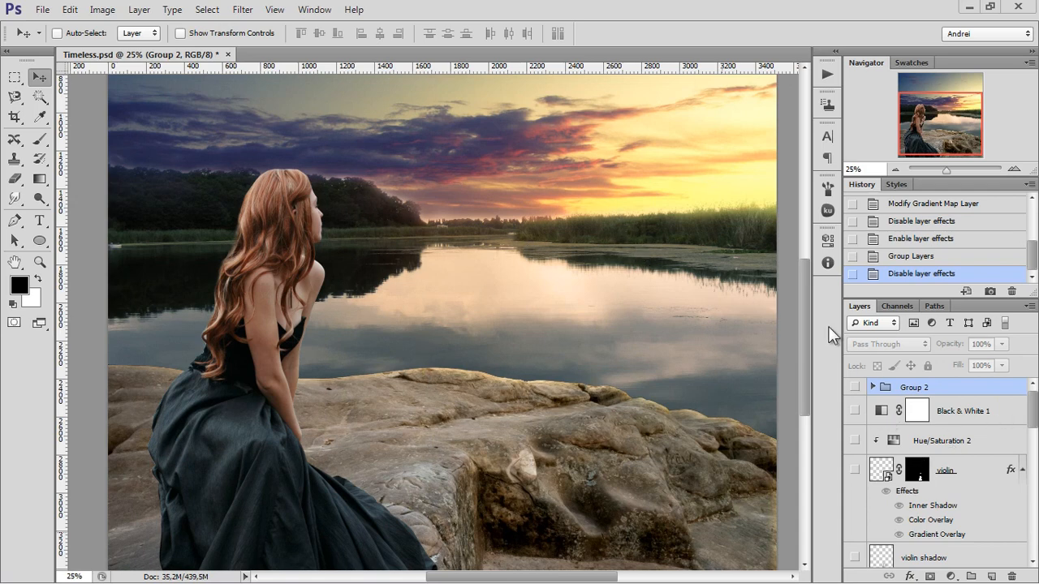
pyautogui.moveTo(803, 316)
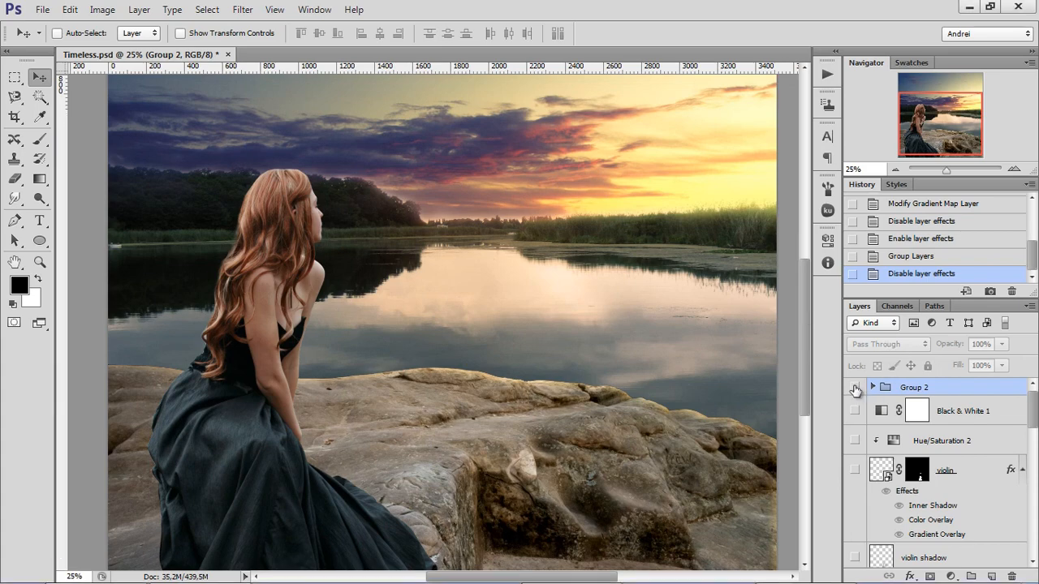
# - Compare Group 2's look, select the rocks layer, and hide the woman layer
pyautogui.click(853, 387)
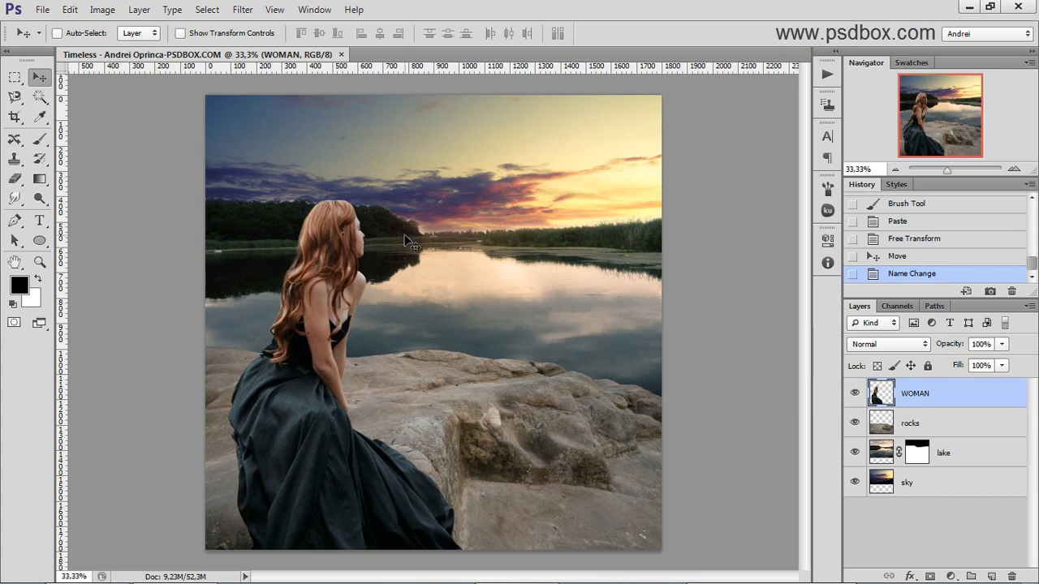
pyautogui.moveTo(932, 475)
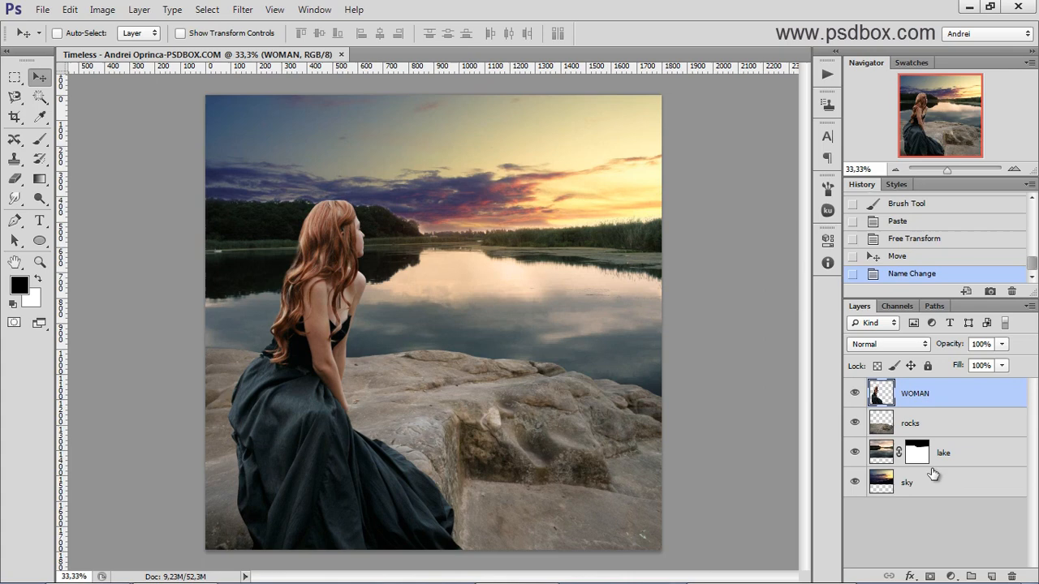
pyautogui.moveTo(965, 417)
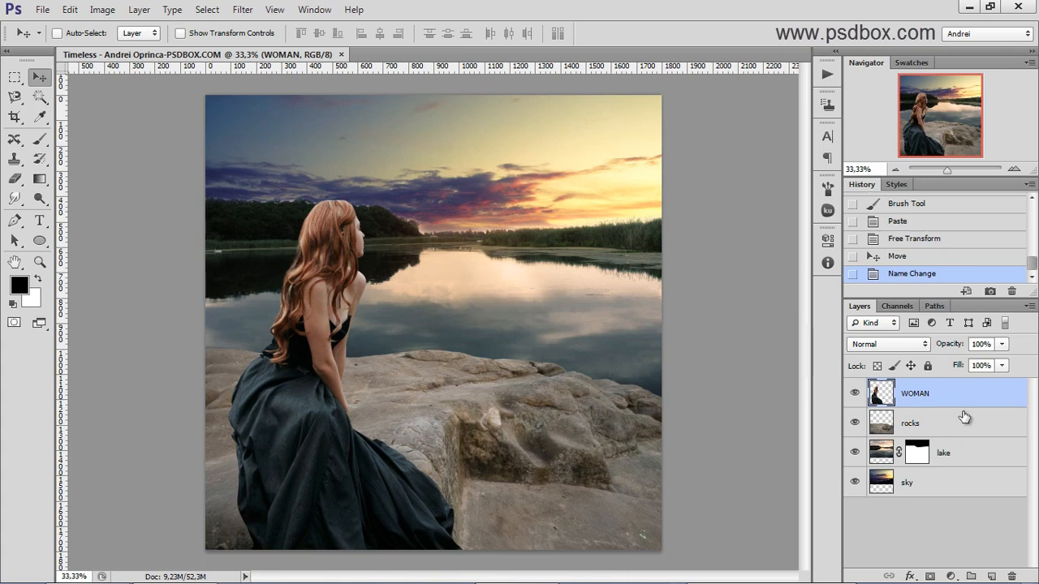
pyautogui.click(910, 422)
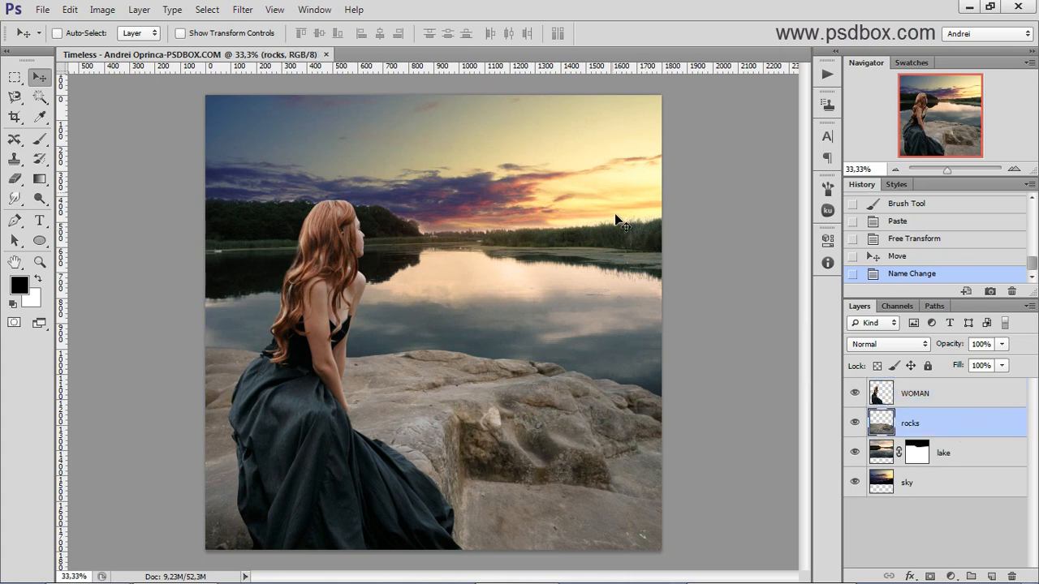
pyautogui.click(853, 393)
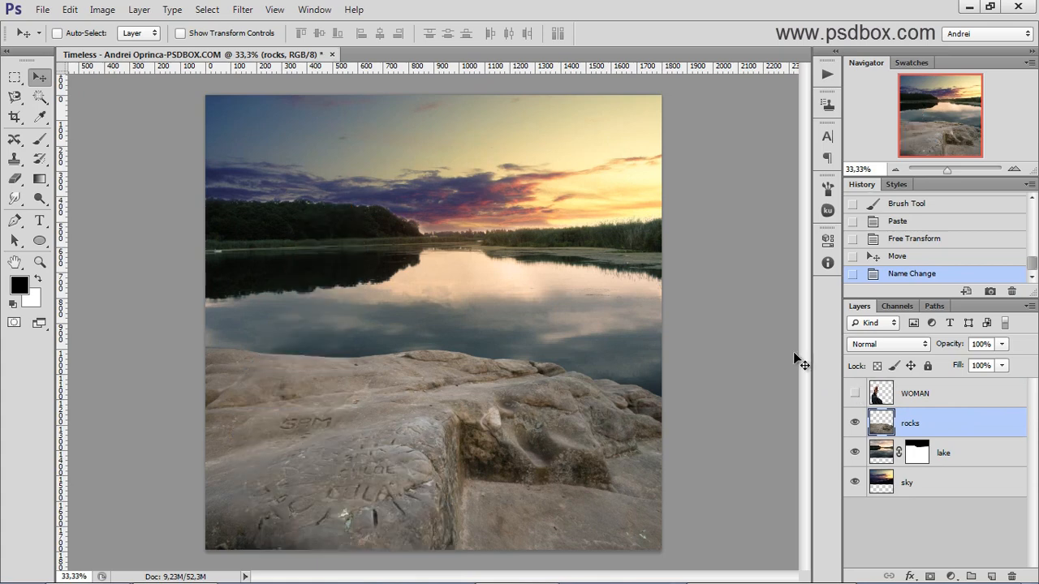
pyautogui.moveTo(535, 365)
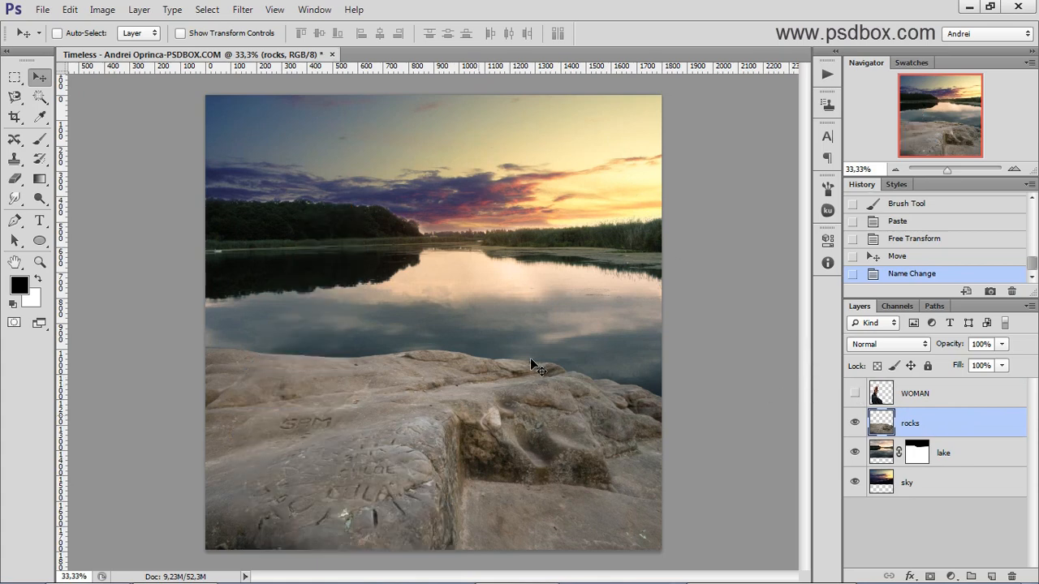
pyautogui.moveTo(940, 498)
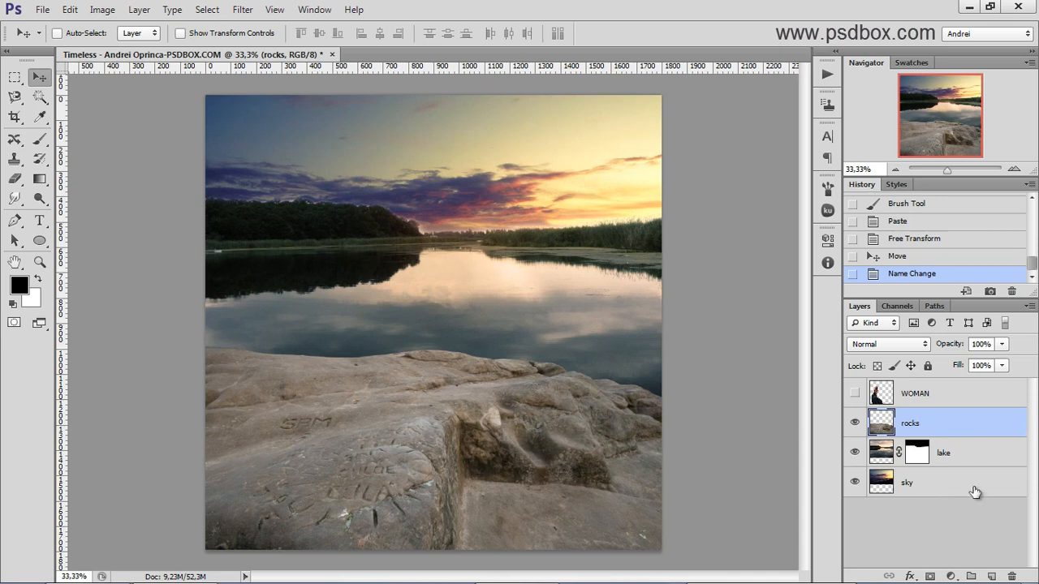
pyautogui.moveTo(993, 541)
pyautogui.write('60')
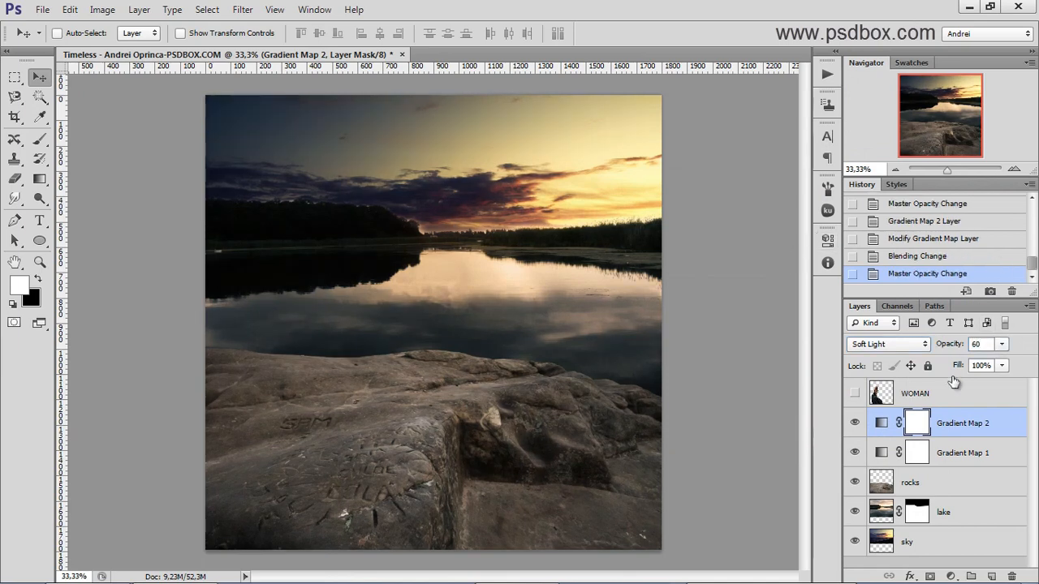
# - Review the two Gradient Map adjustments above rocks (Multiply 50%, Soft Light 60%)
pyautogui.click(882, 423)
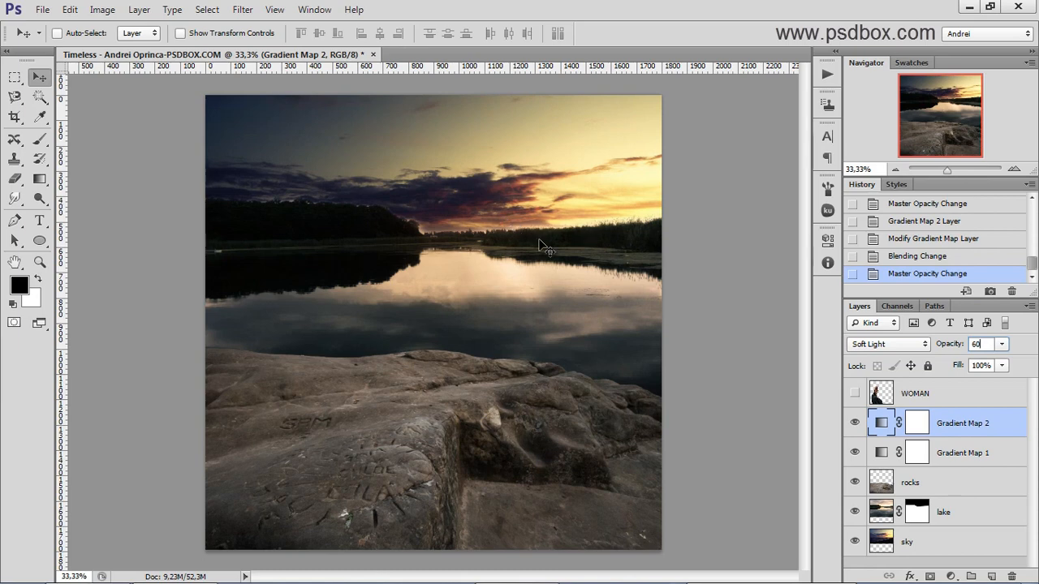
pyautogui.moveTo(582, 205)
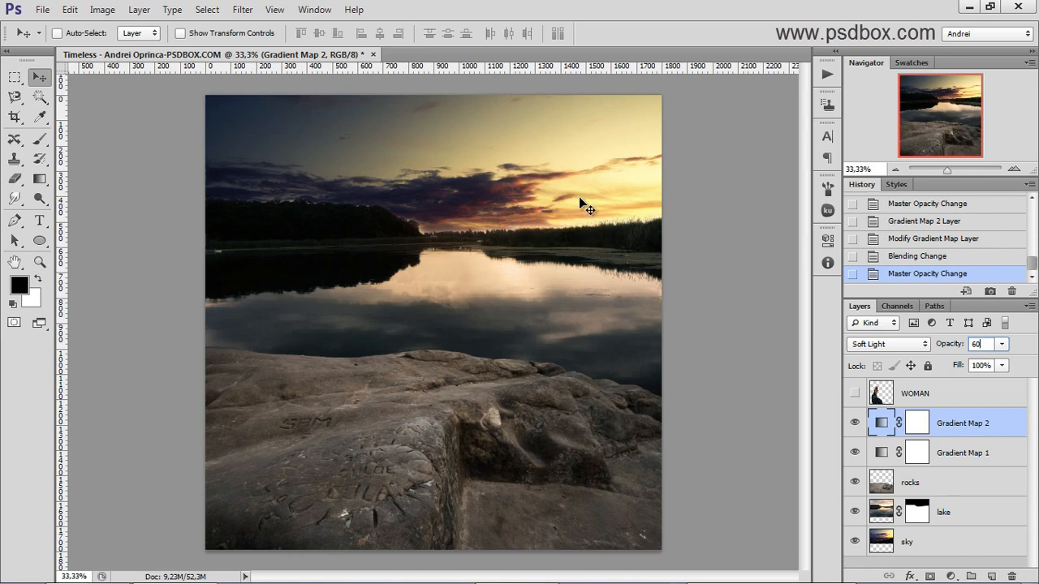
pyautogui.moveTo(590, 207)
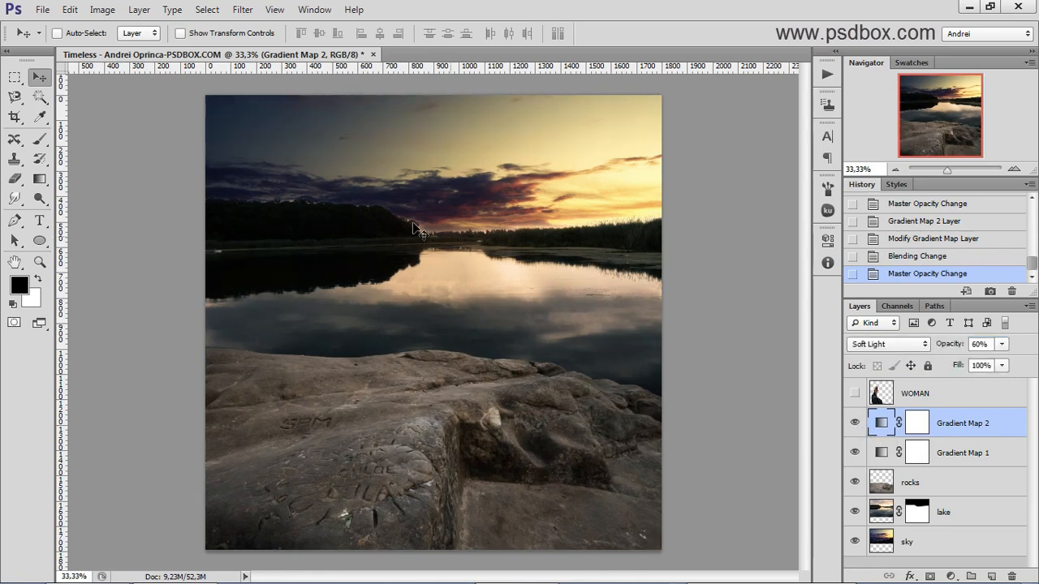
pyautogui.click(962, 452)
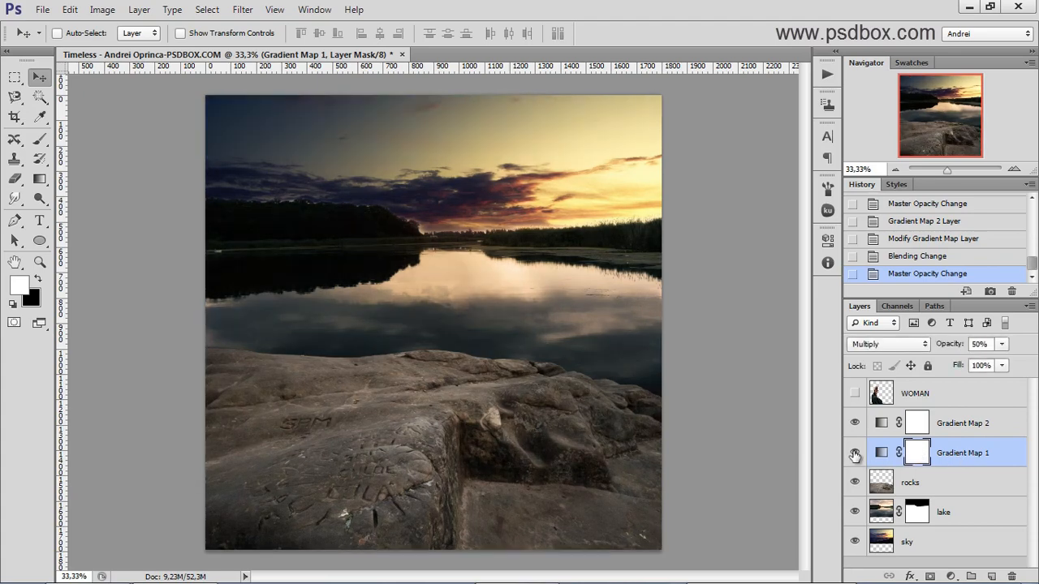
pyautogui.click(962, 423)
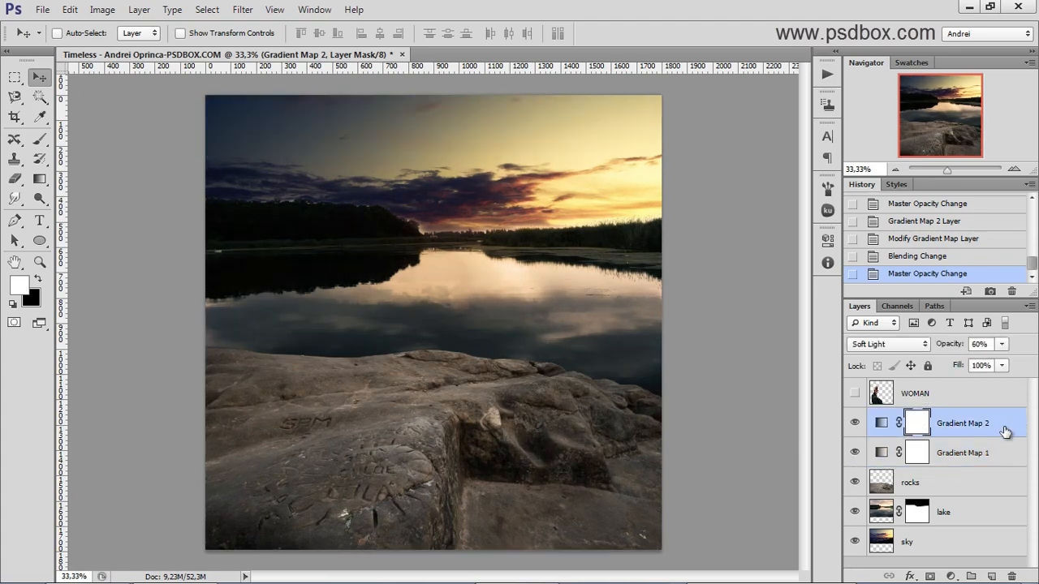
# - Change the rocks gradient overlay's end stop to warm tan and confirm the gradient
pyautogui.doubleClick(916, 422)
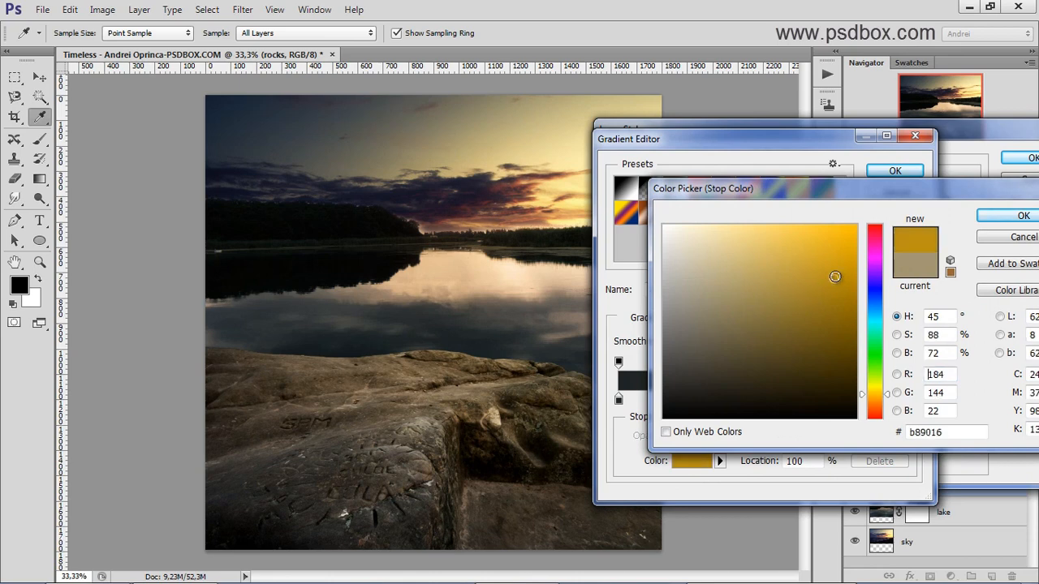
pyautogui.click(714, 298)
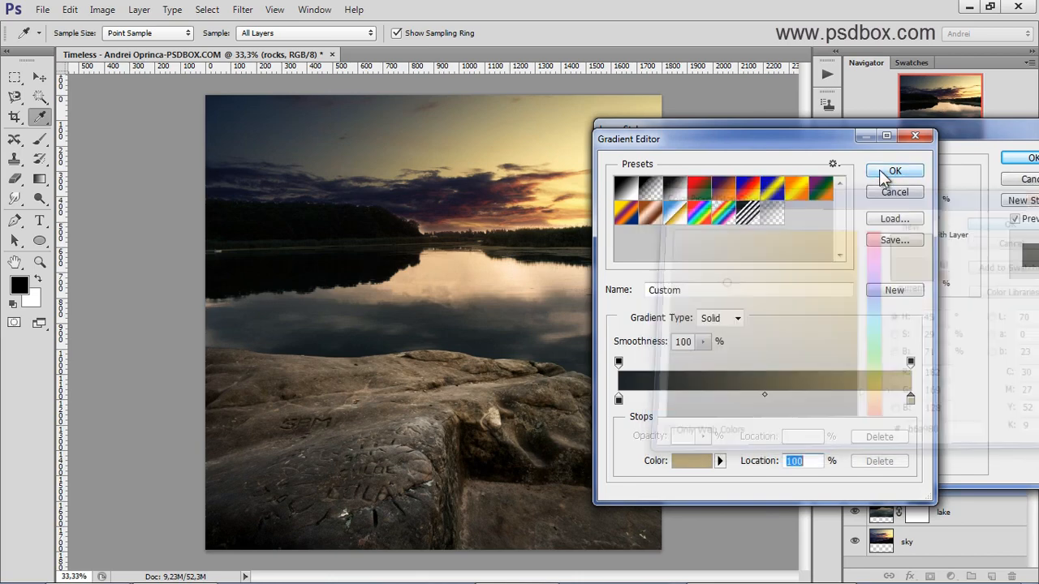
pyautogui.click(894, 170)
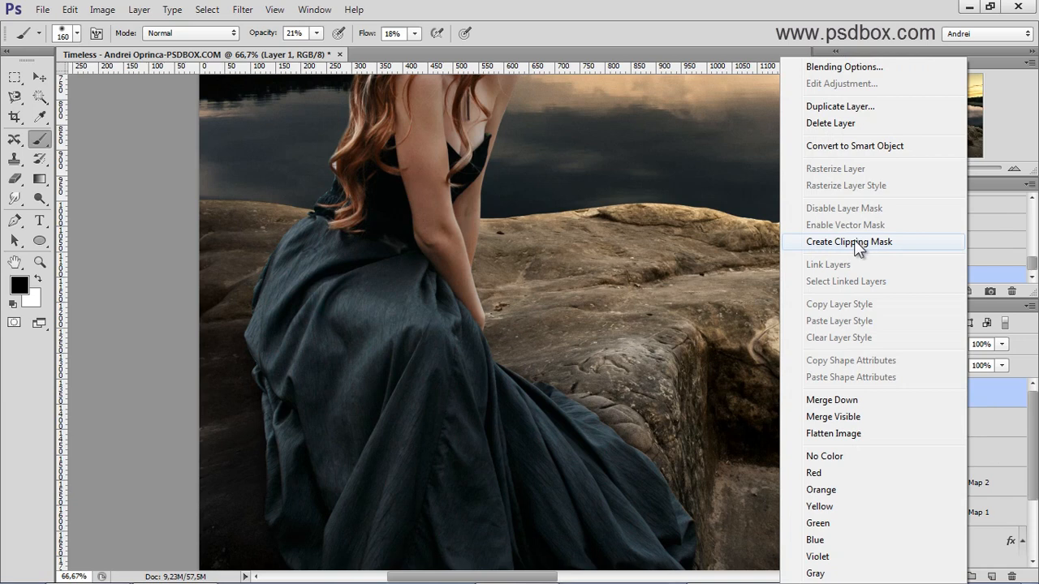
# - Clip the new layer to the woman and name it 'body shadows'
pyautogui.click(848, 242)
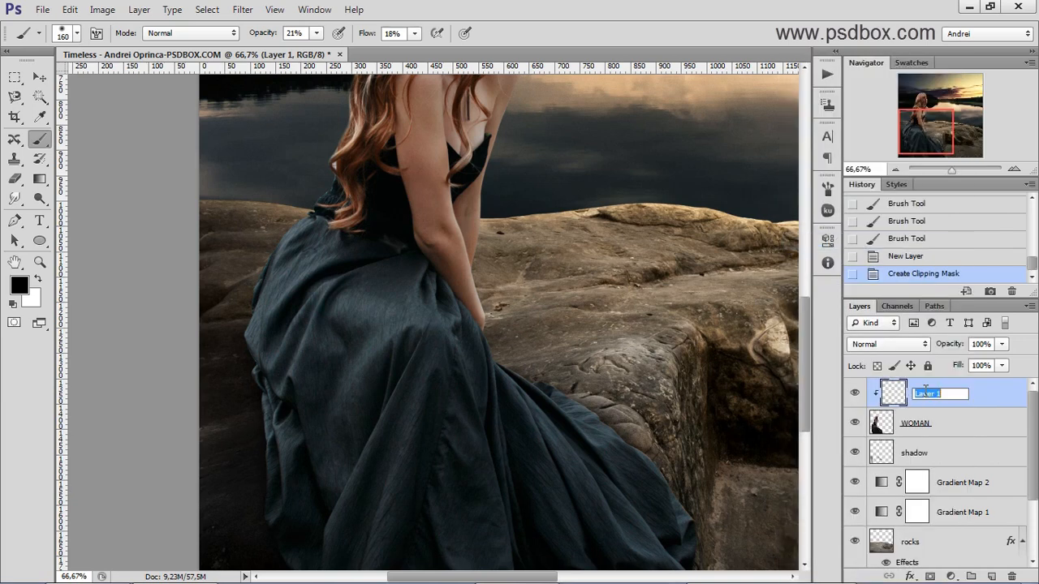
pyautogui.write('body')
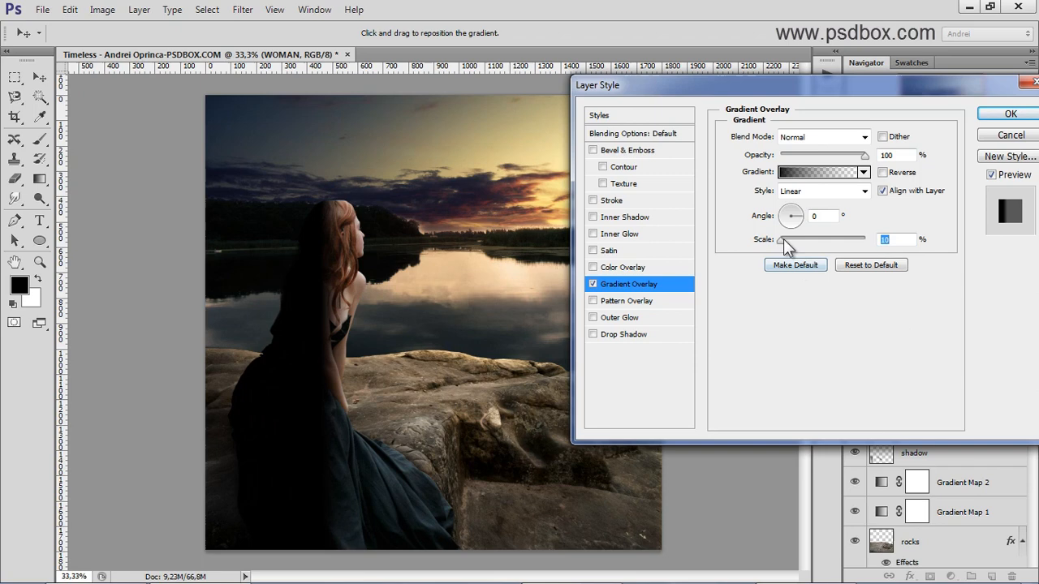
# - Soften the woman's dark gradient overlay and give her inner shadow a custom 40° angle
pyautogui.moveTo(783, 239); pyautogui.dragTo(826, 238)
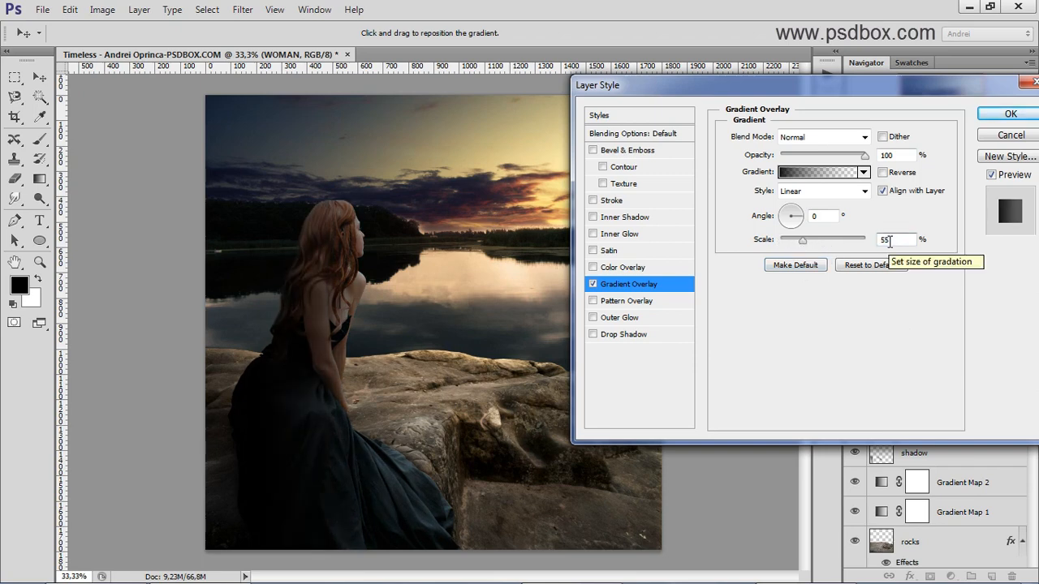
pyautogui.click(1010, 113)
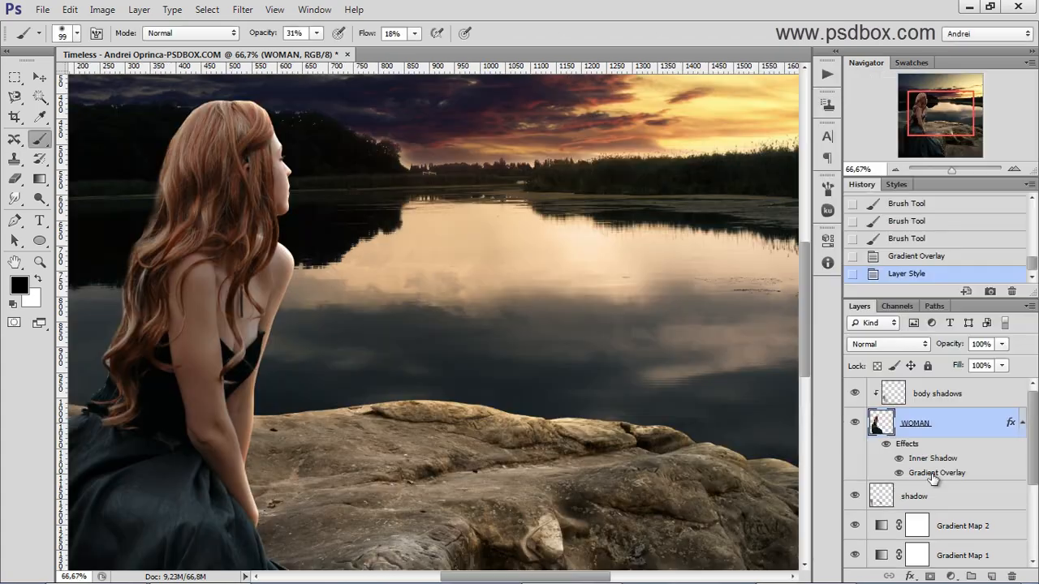
pyautogui.doubleClick(932, 458)
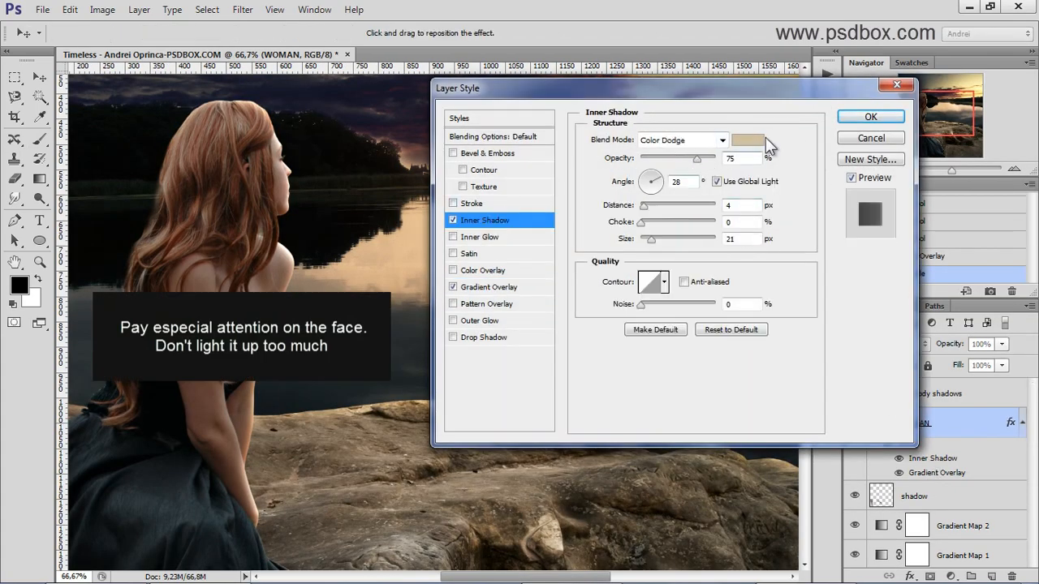
pyautogui.click(747, 139)
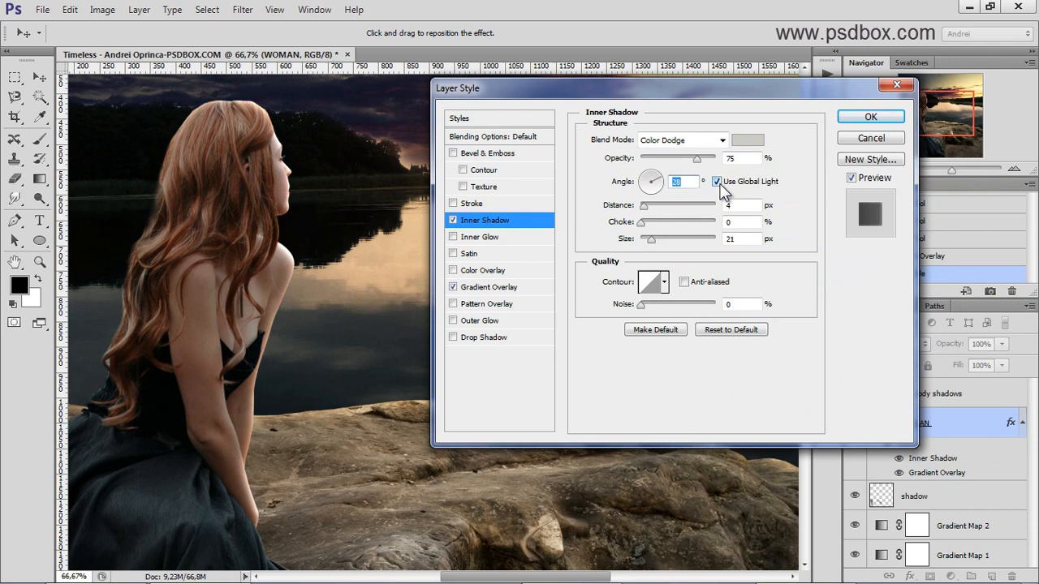
pyautogui.click(716, 181)
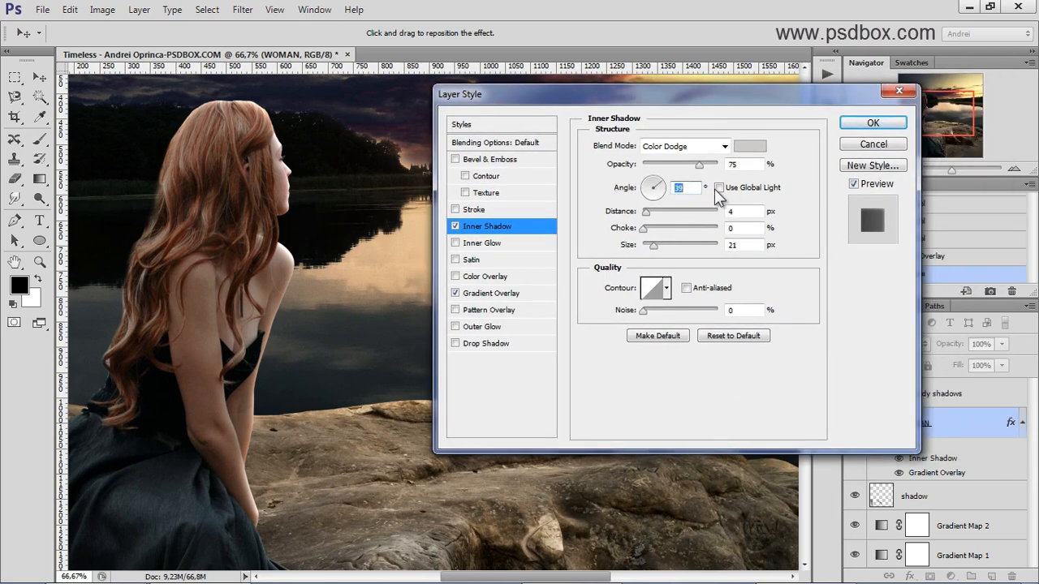
pyautogui.click(718, 187)
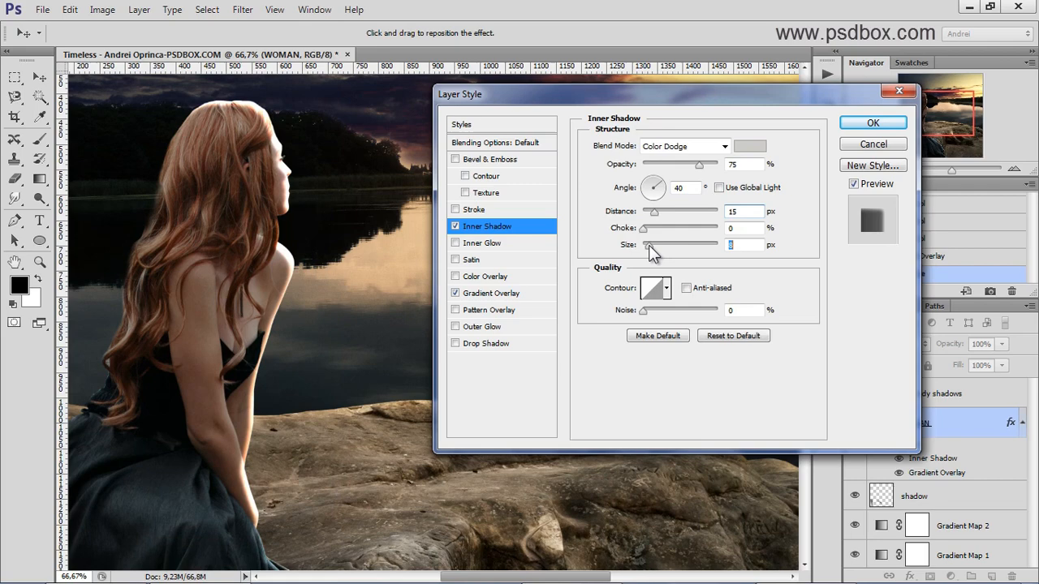
# - Set the inner shadow colour to a sampled warm tan and apply it
pyautogui.click(749, 146)
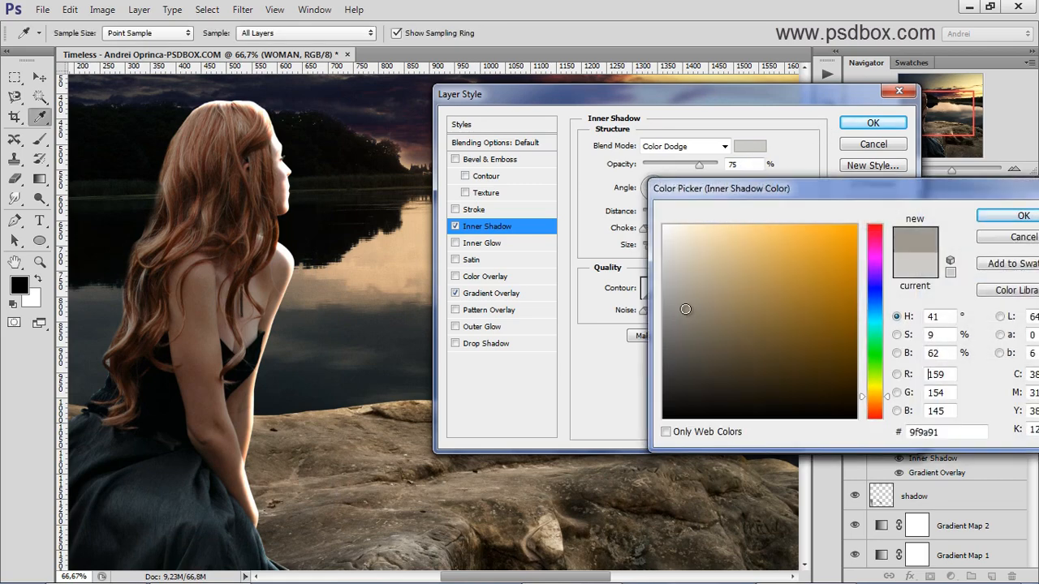
pyautogui.click(688, 313)
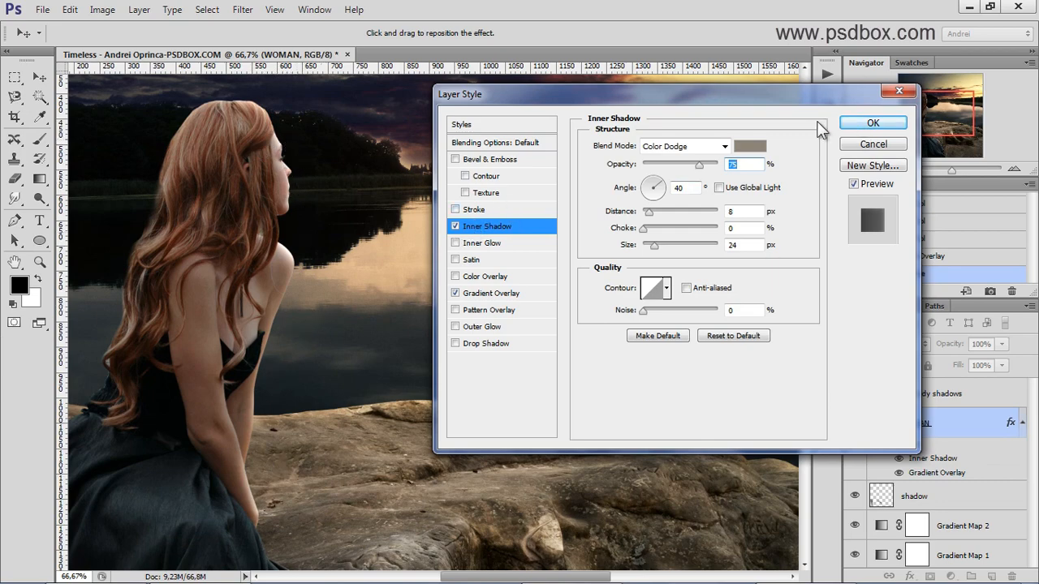
pyautogui.click(749, 146)
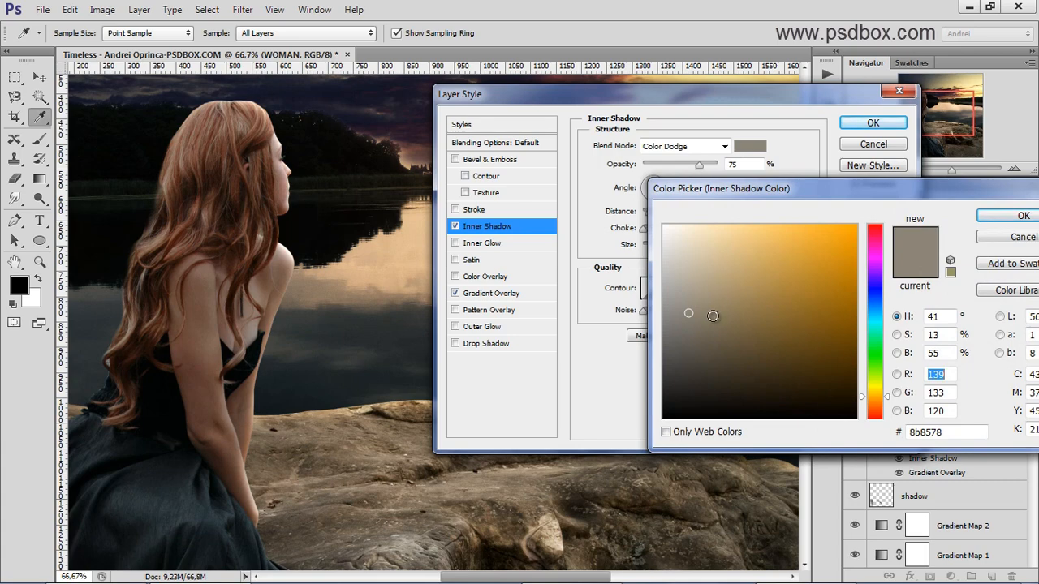
pyautogui.click(724, 303)
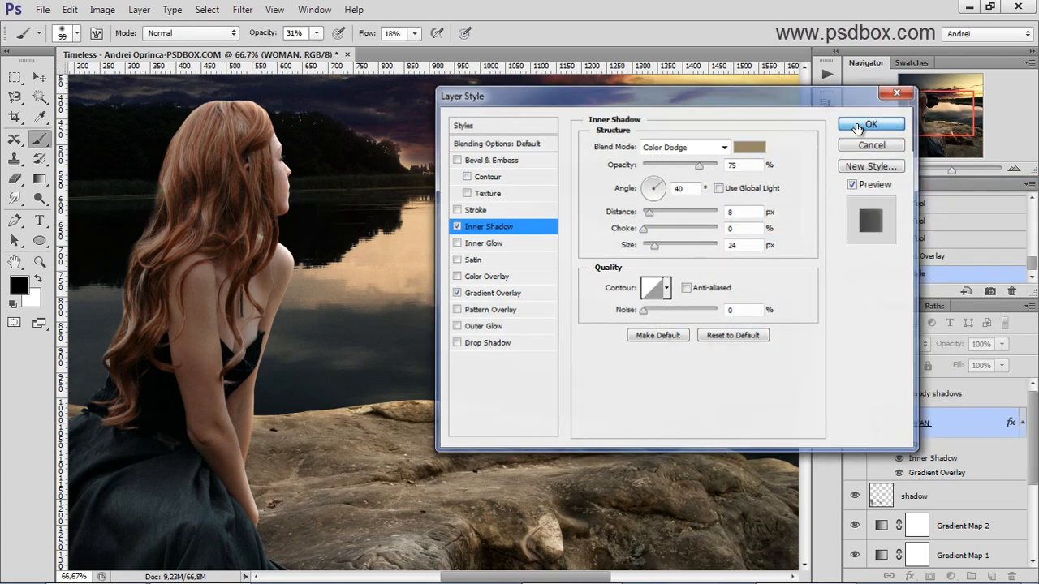
pyautogui.click(871, 124)
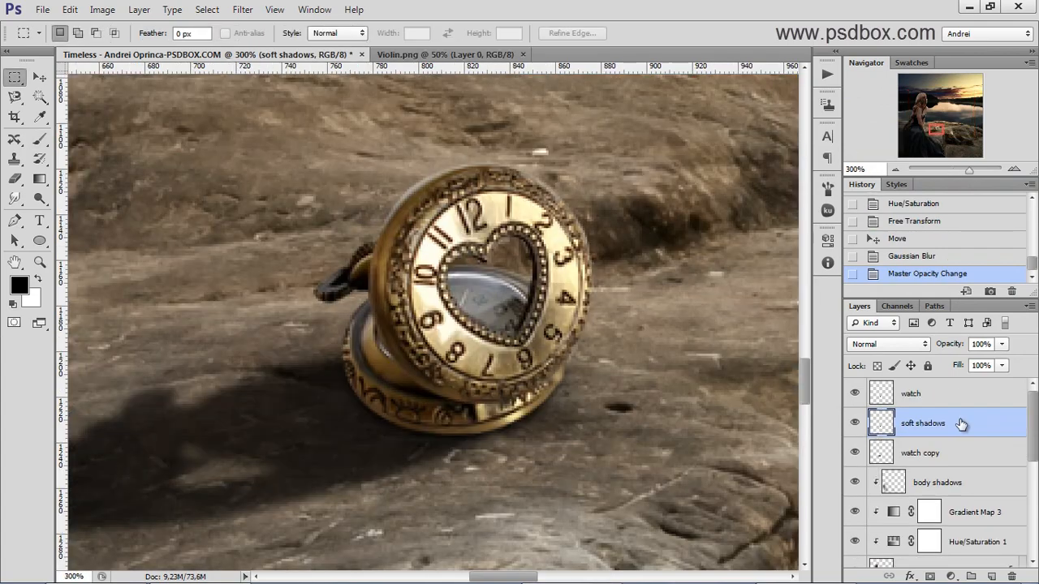
# - Add a layer clipped to the watch and brush soft shadows on its lower rim and left side
pyautogui.click(910, 393)
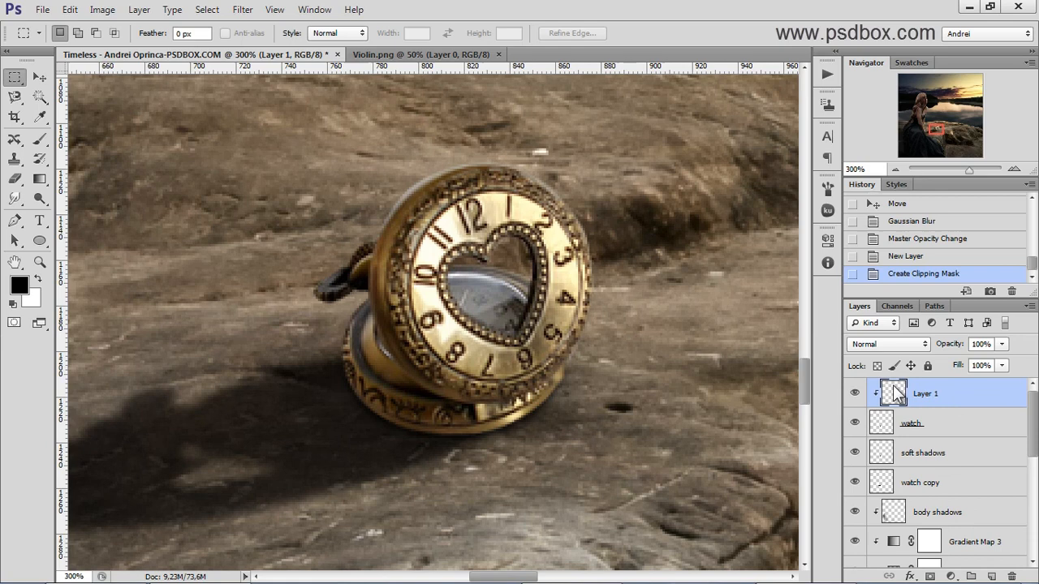
pyautogui.click(39, 139)
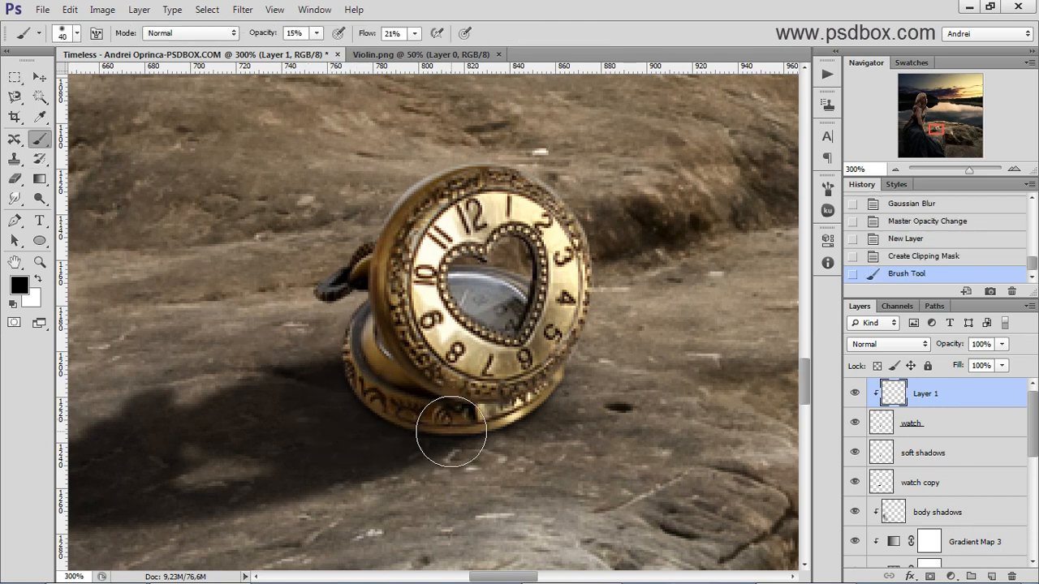
pyautogui.moveTo(501, 423)
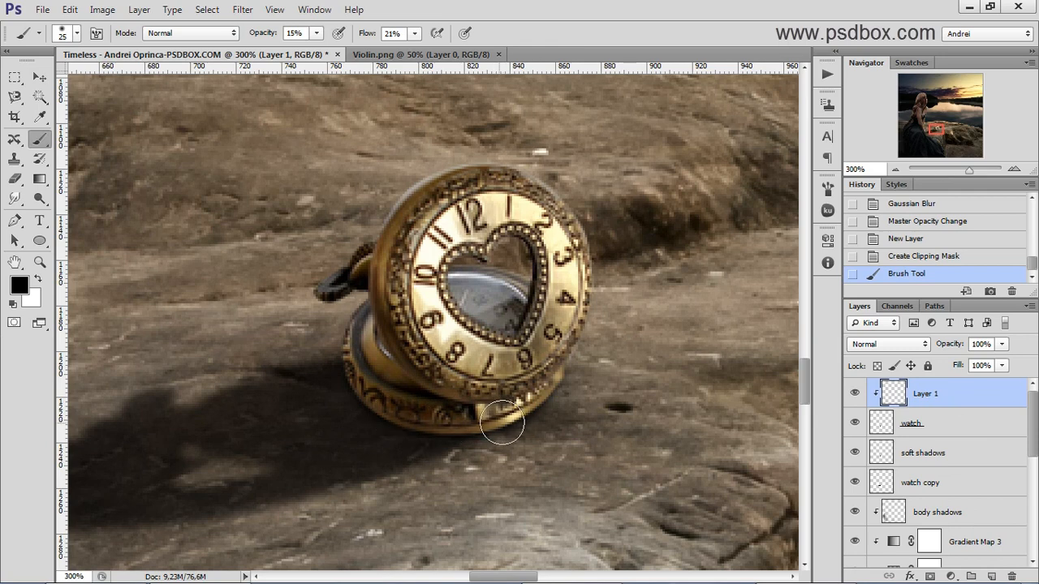
pyautogui.moveTo(503, 422); pyautogui.dragTo(340, 347)
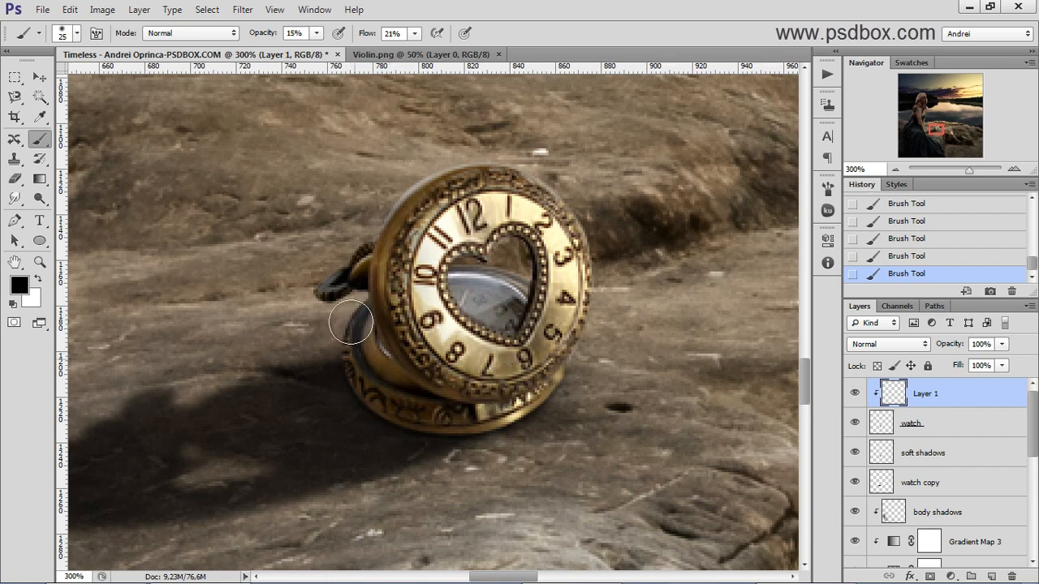
pyautogui.moveTo(350, 320); pyautogui.dragTo(367, 408)
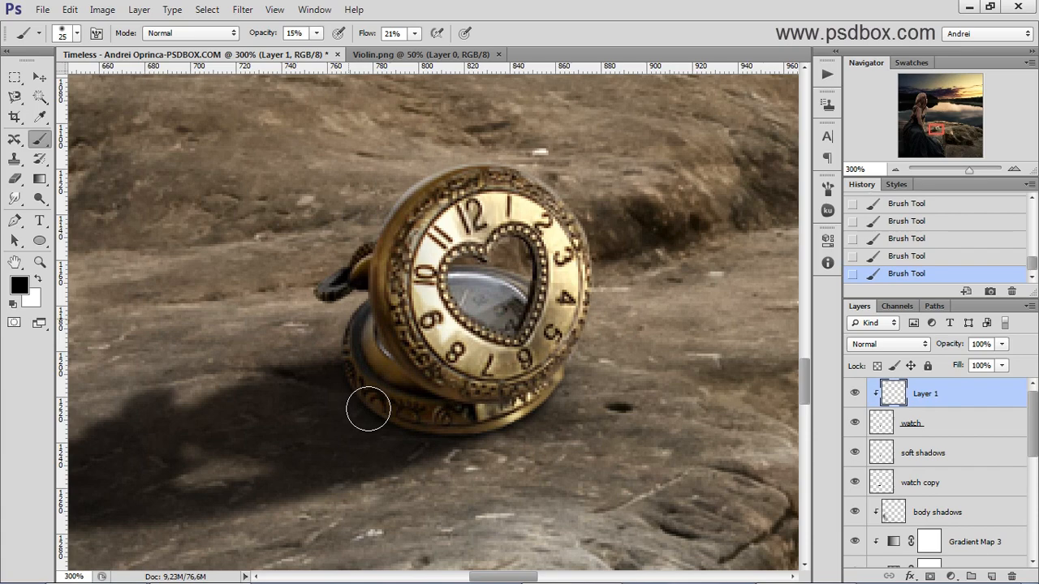
pyautogui.moveTo(430, 288)
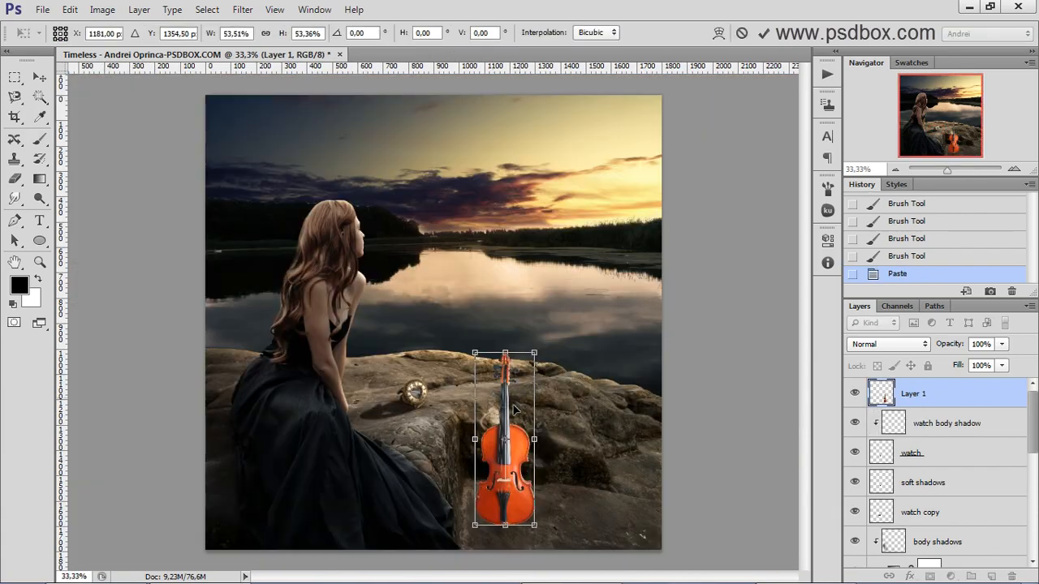
# - Move the violin beside the woman and into the rock crevice
pyautogui.moveTo(503, 438); pyautogui.dragTo(406, 315)
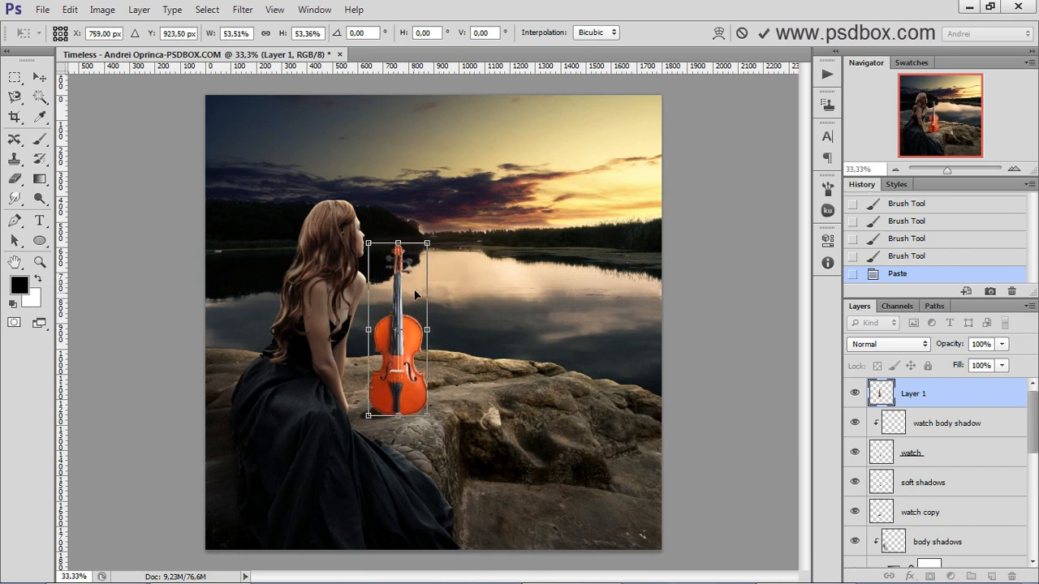
pyautogui.moveTo(398, 329); pyautogui.dragTo(501, 439)
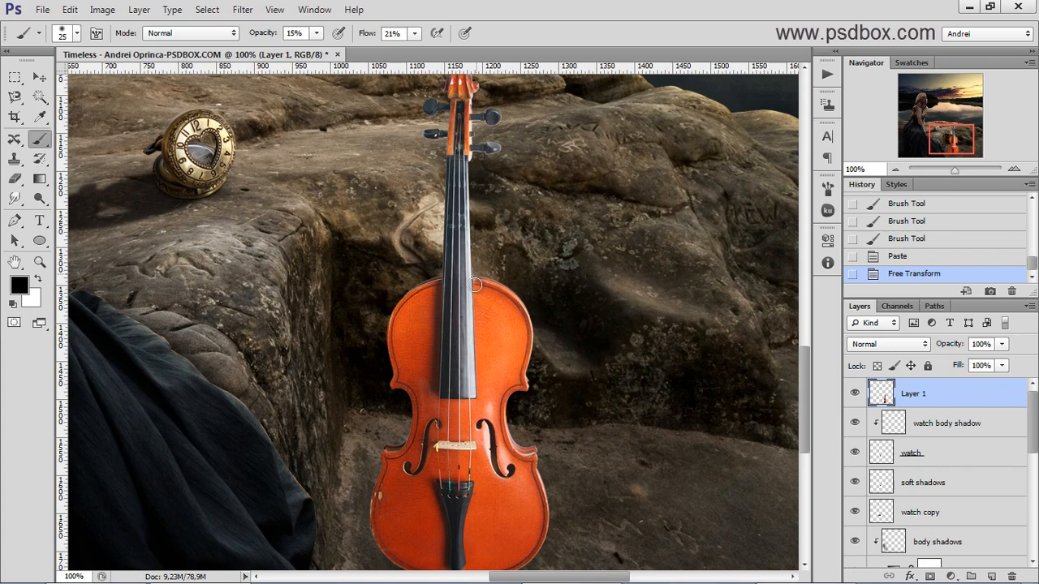
pyautogui.moveTo(443, 329)
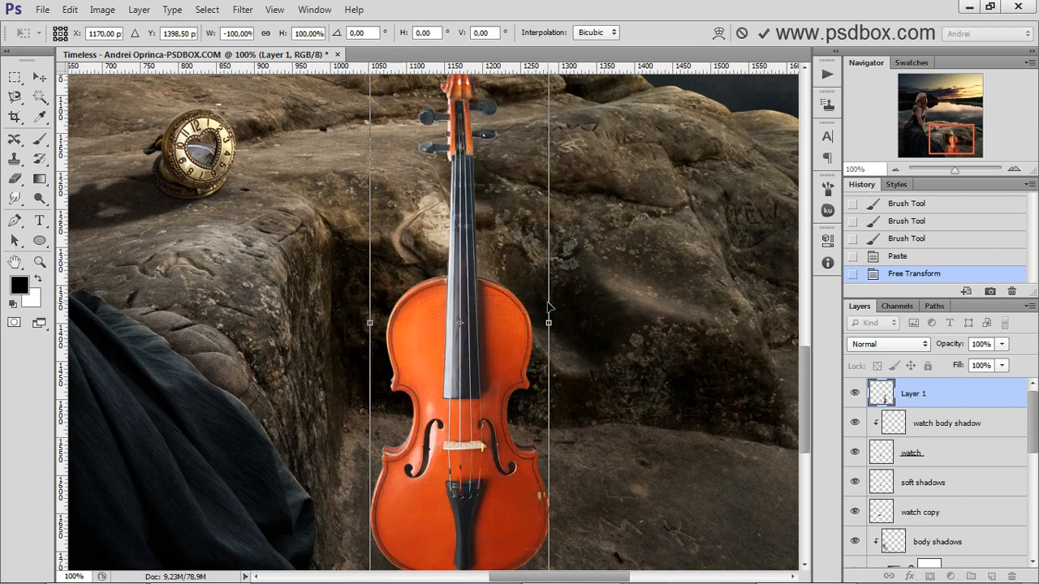
pyautogui.moveTo(507, 347)
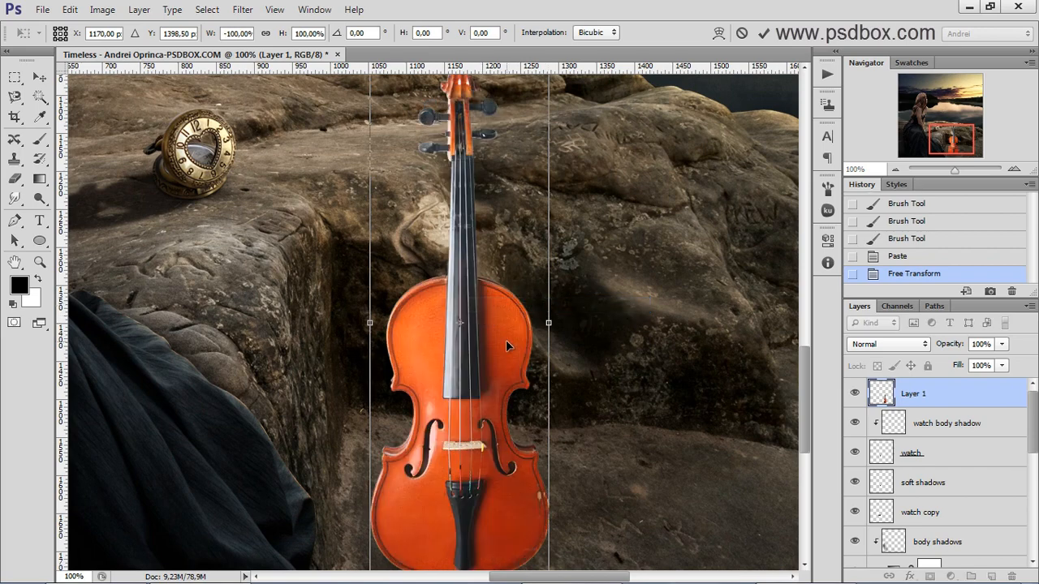
pyautogui.moveTo(852, 108)
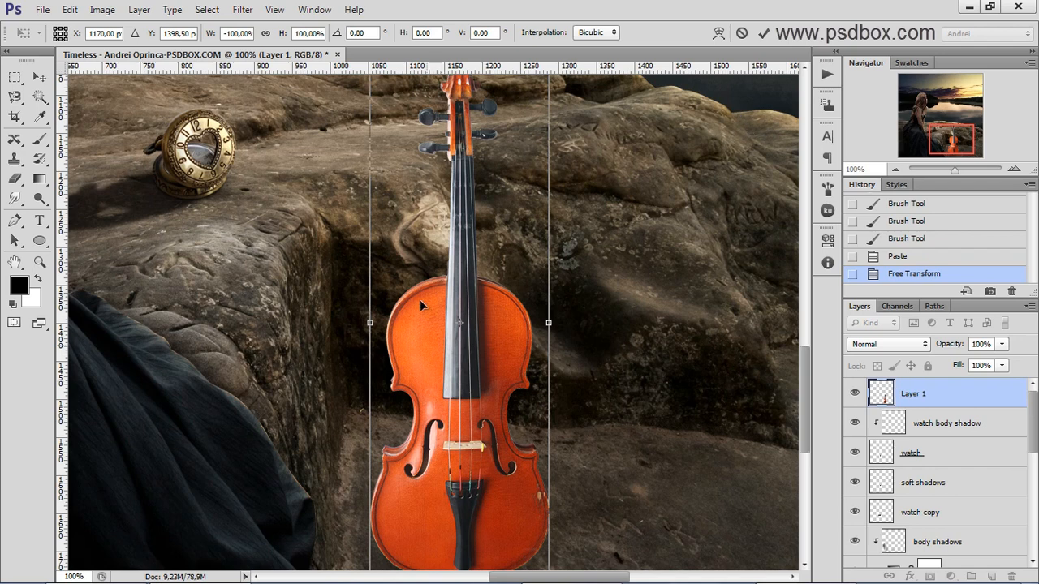
pyautogui.moveTo(665, 246)
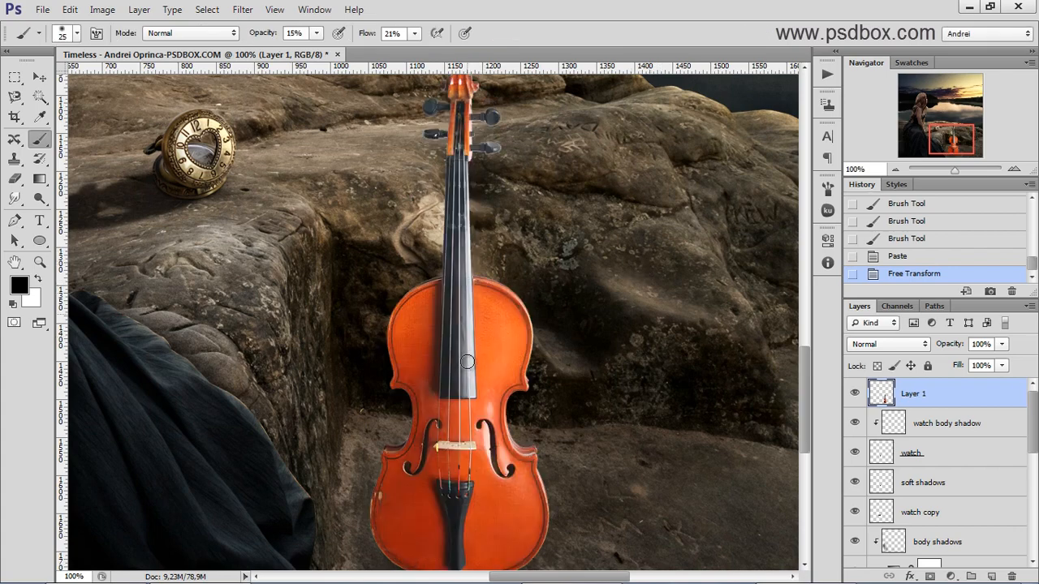
pyautogui.moveTo(625, 246)
pyautogui.write('violin')
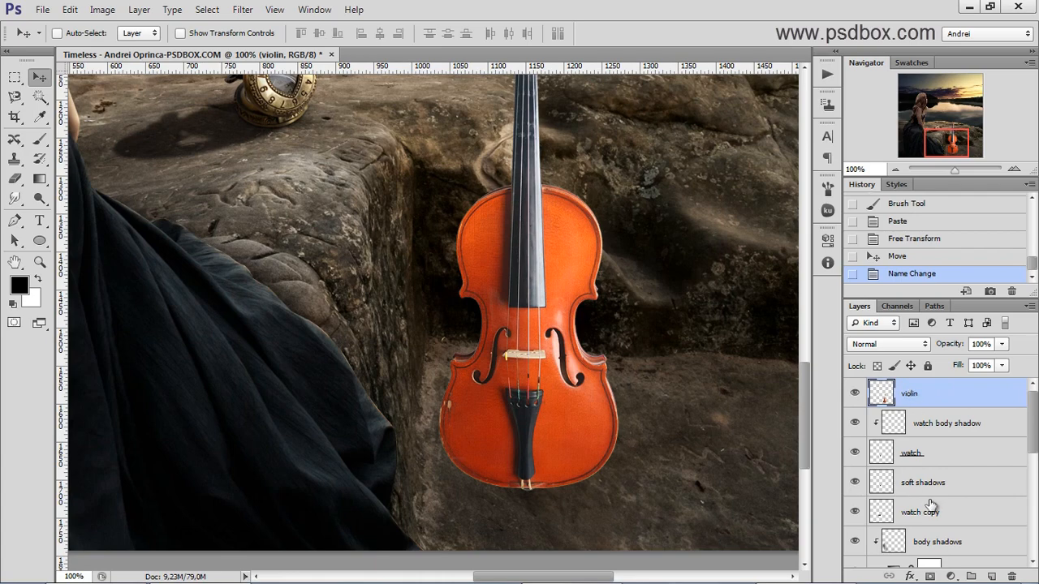
pyautogui.moveTo(793, 424)
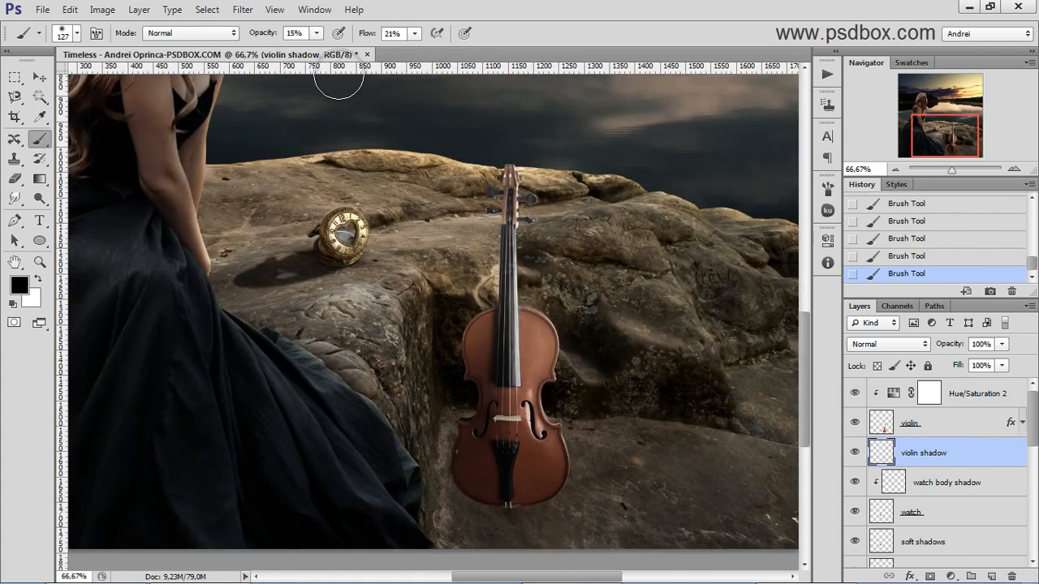
# - Strengthen the brush and paint the violin's shadow onto the rock beneath it
pyautogui.click(316, 33)
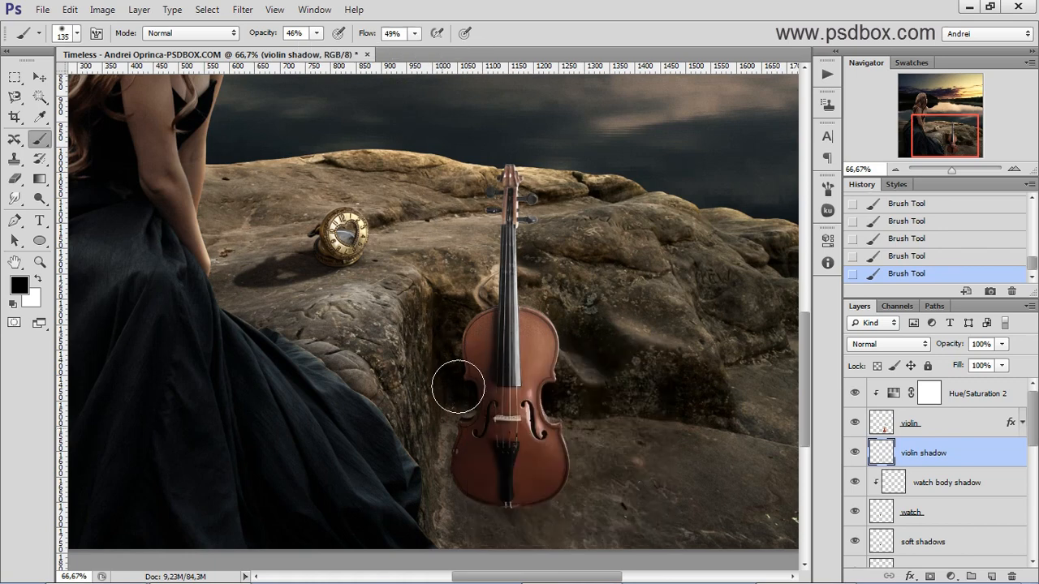
pyautogui.moveTo(458, 388); pyautogui.dragTo(454, 487)
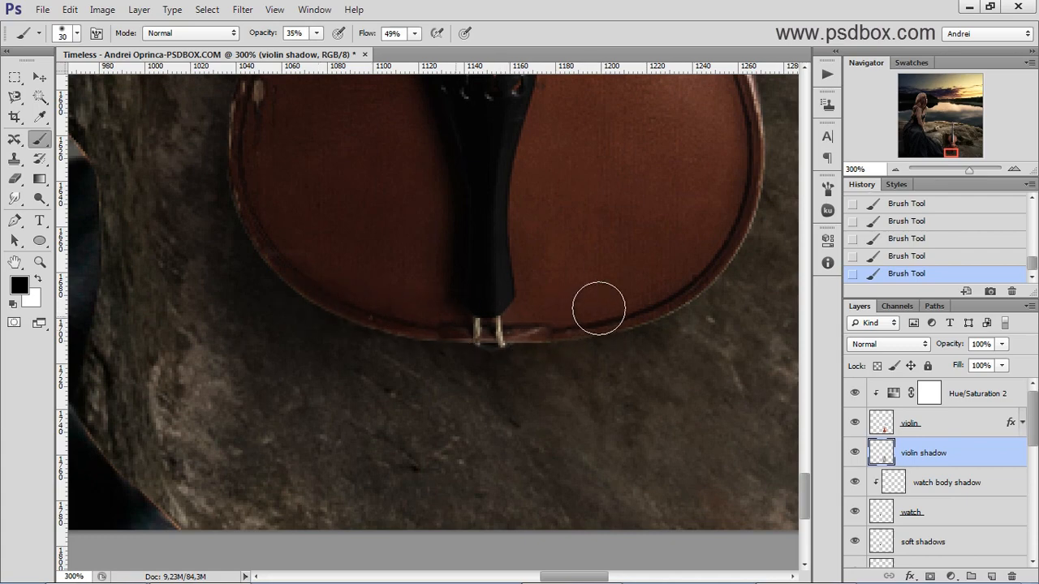
pyautogui.moveTo(582, 333)
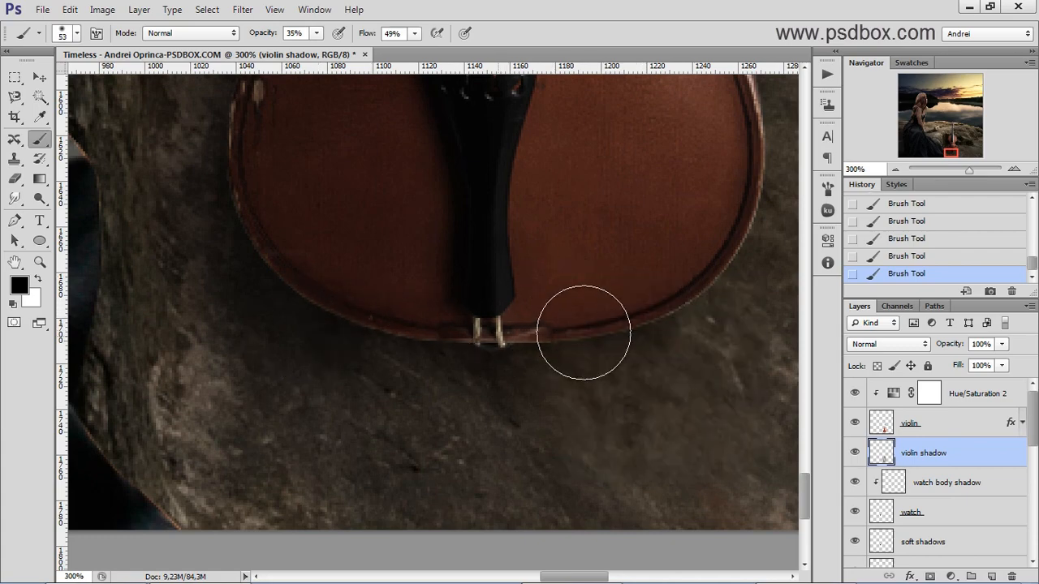